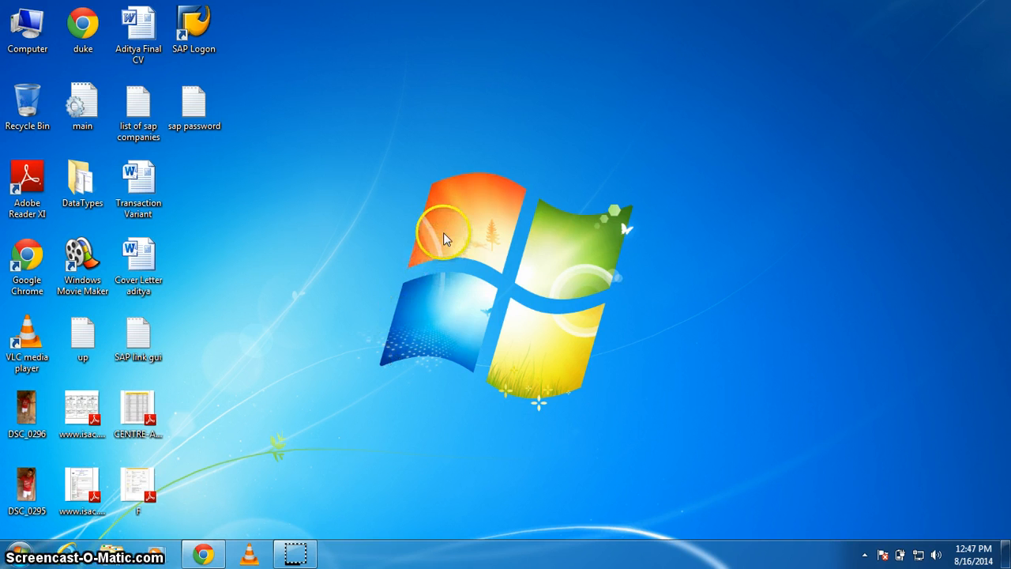
Step: Open the article's IDES user_request link in a new Chrome tab and switch to it
right_click(446, 237)
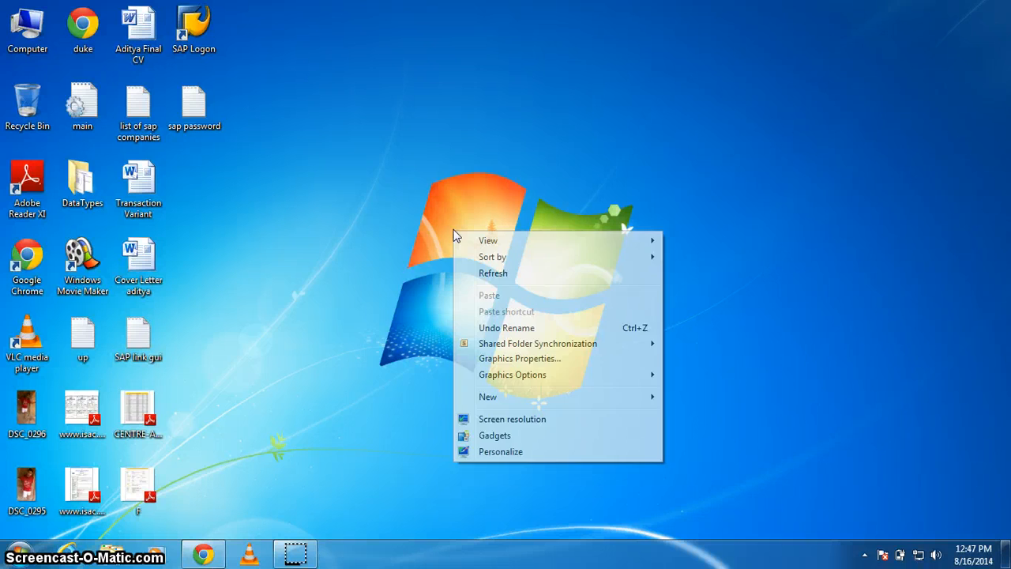
click(243, 504)
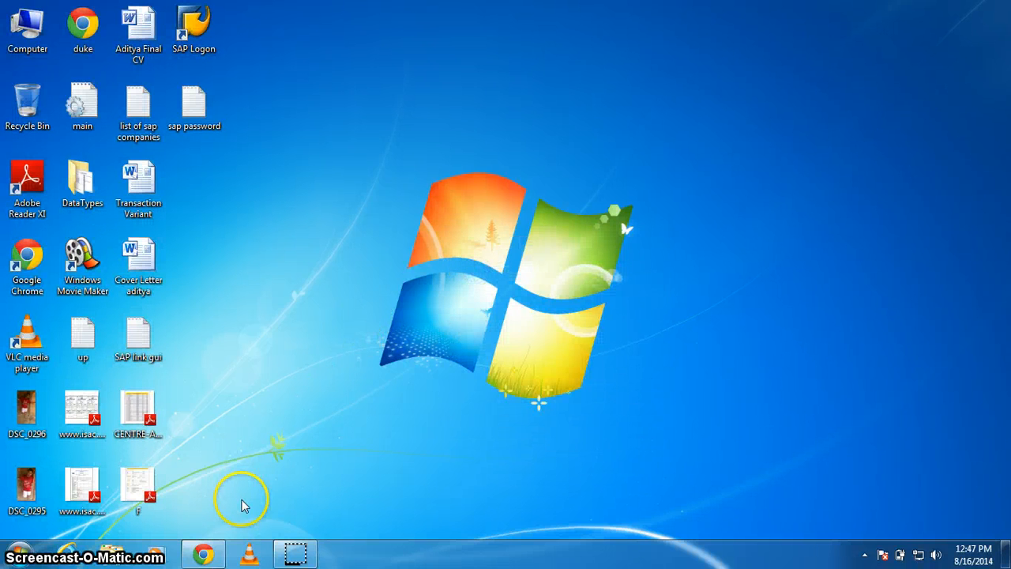
mouse_move(203, 553)
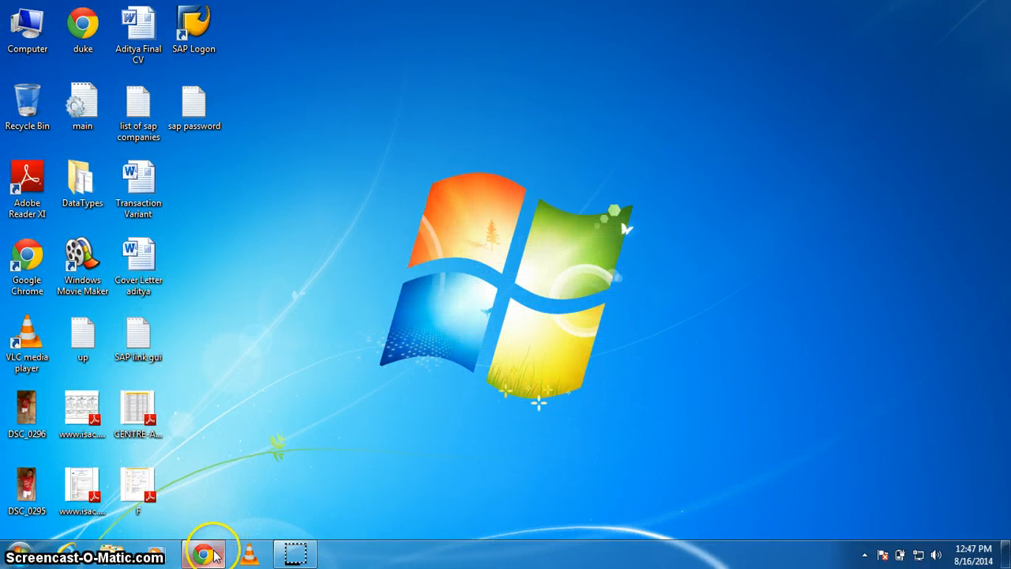
click(203, 553)
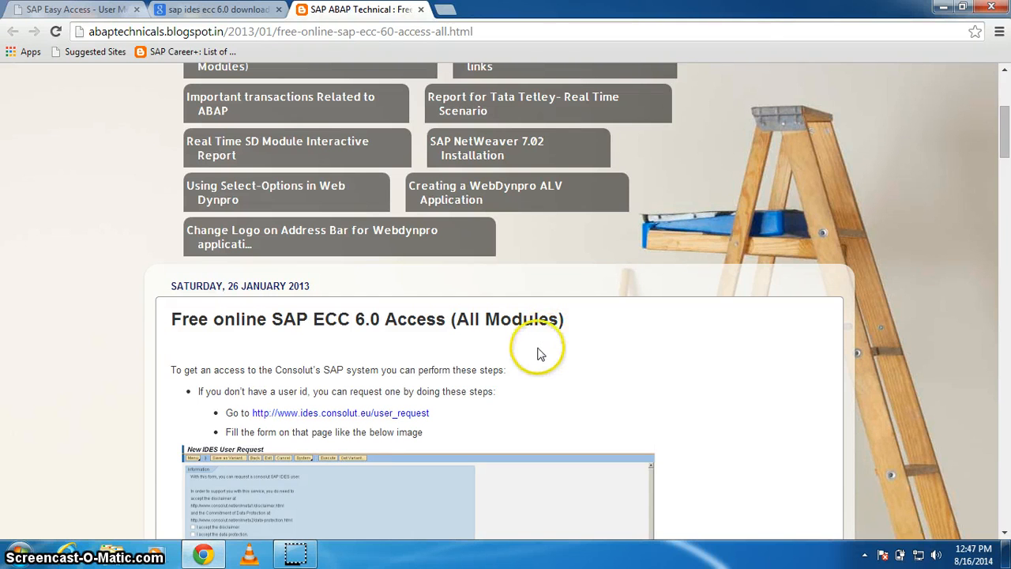
mouse_move(541, 353)
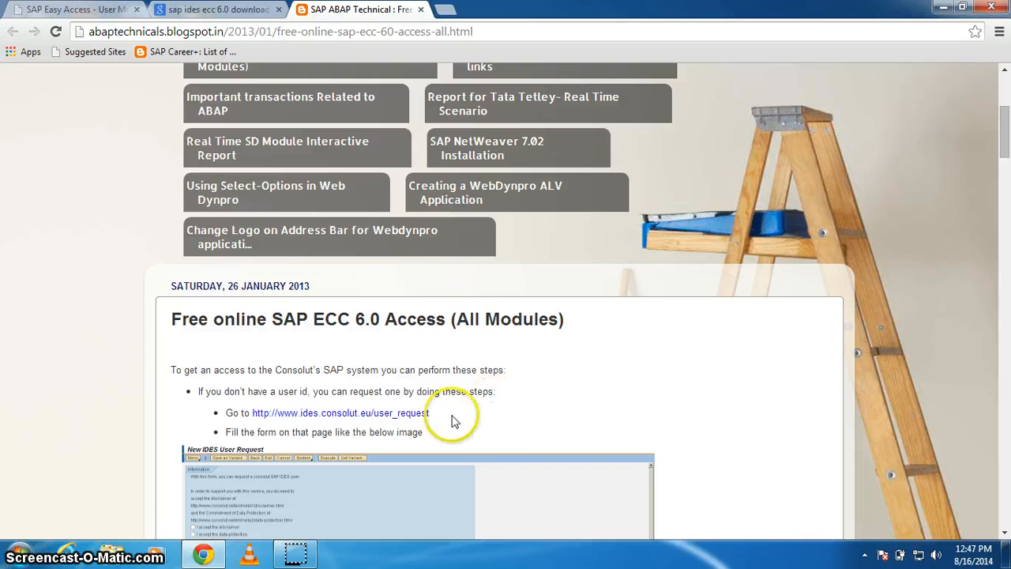
right_click(340, 412)
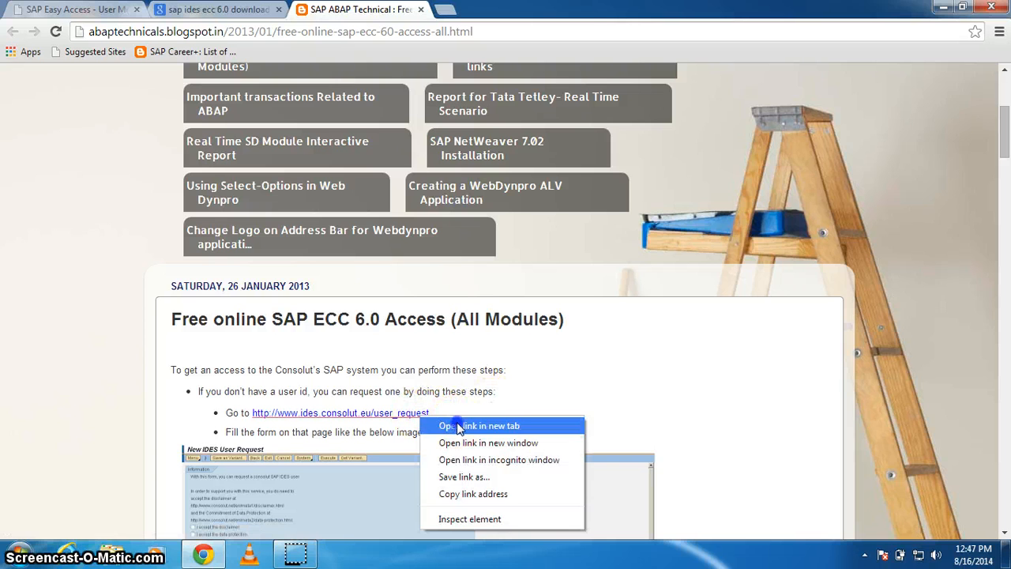
click(479, 425)
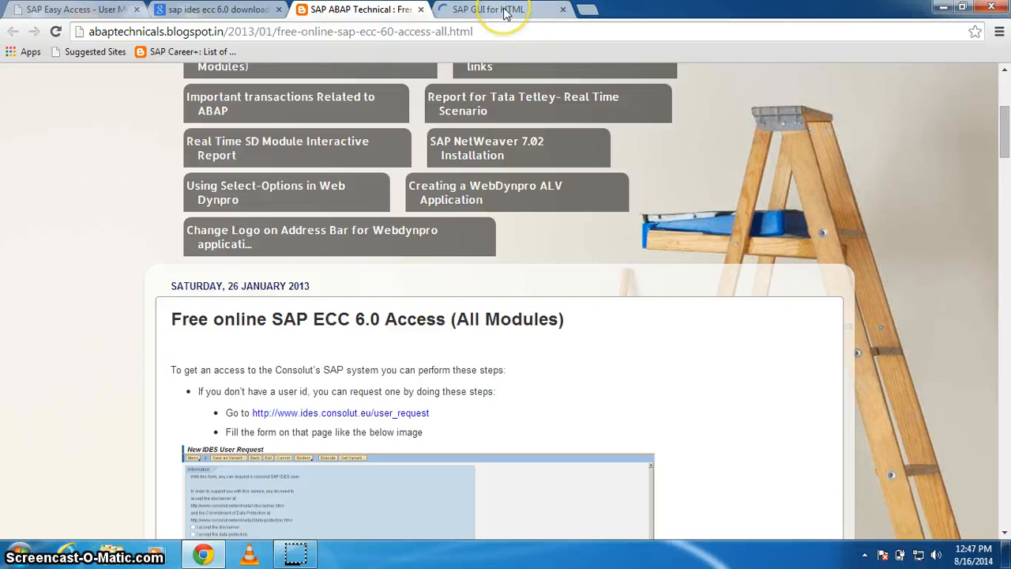
click(488, 10)
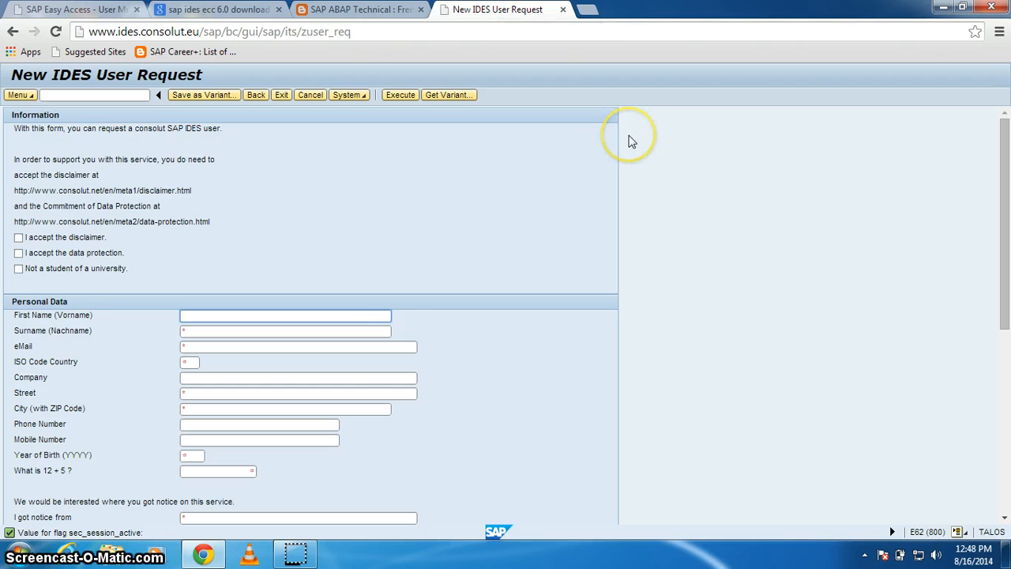
mouse_move(24, 251)
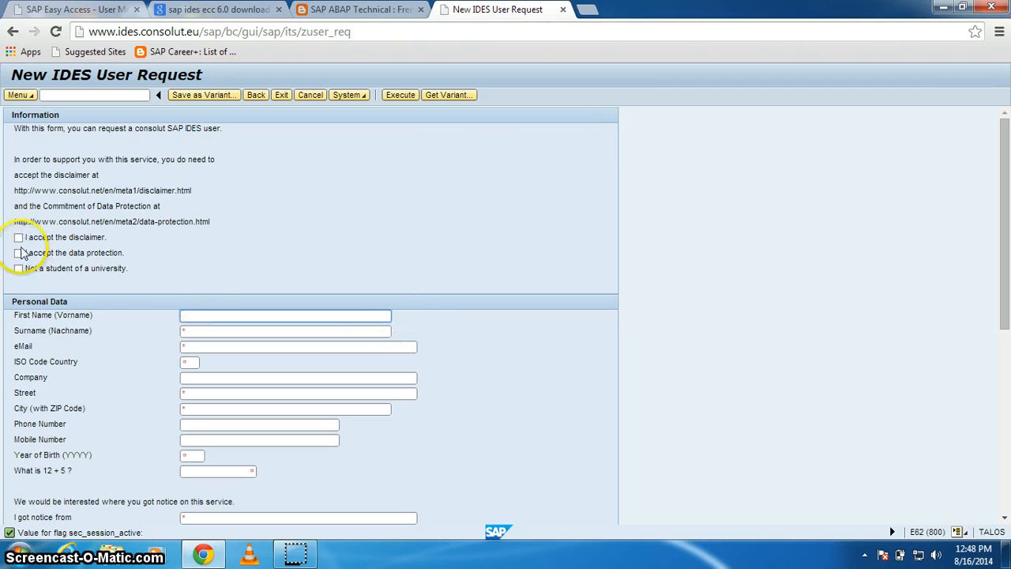
Step: Tick the disclaimer and data protection boxes on the New IDES User Request form, then review the form
click(18, 252)
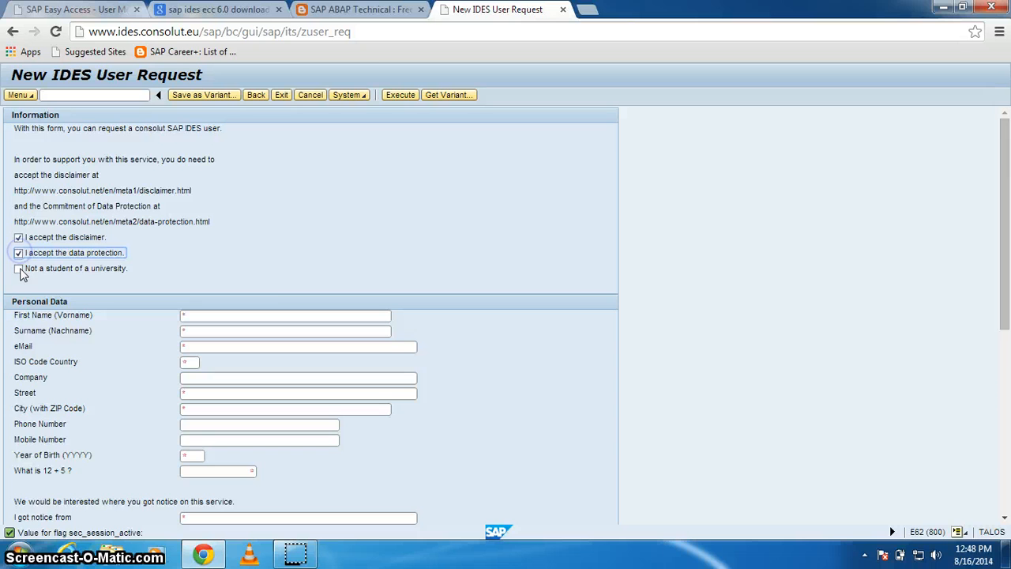
click(18, 268)
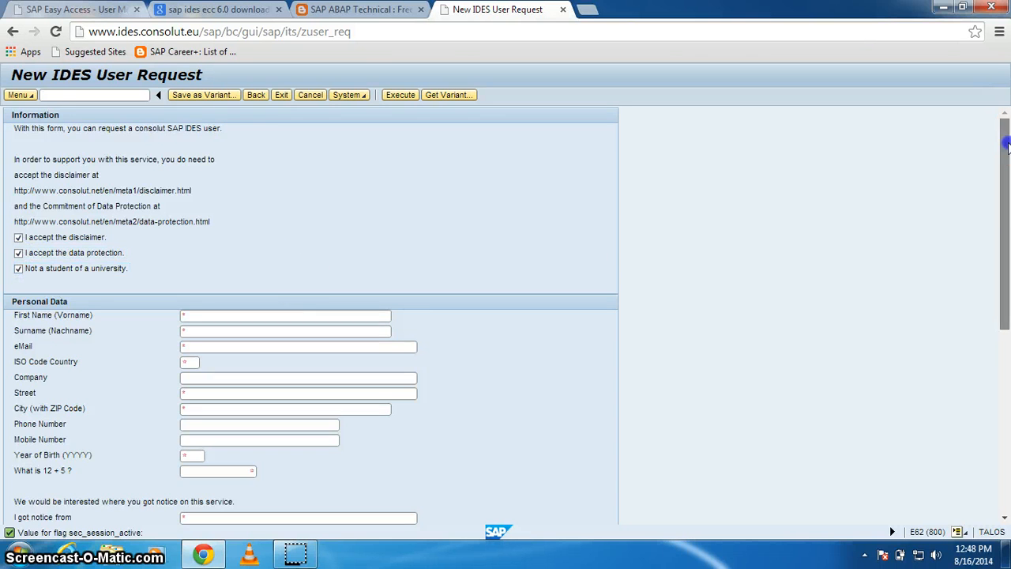
scroll(down, 3)
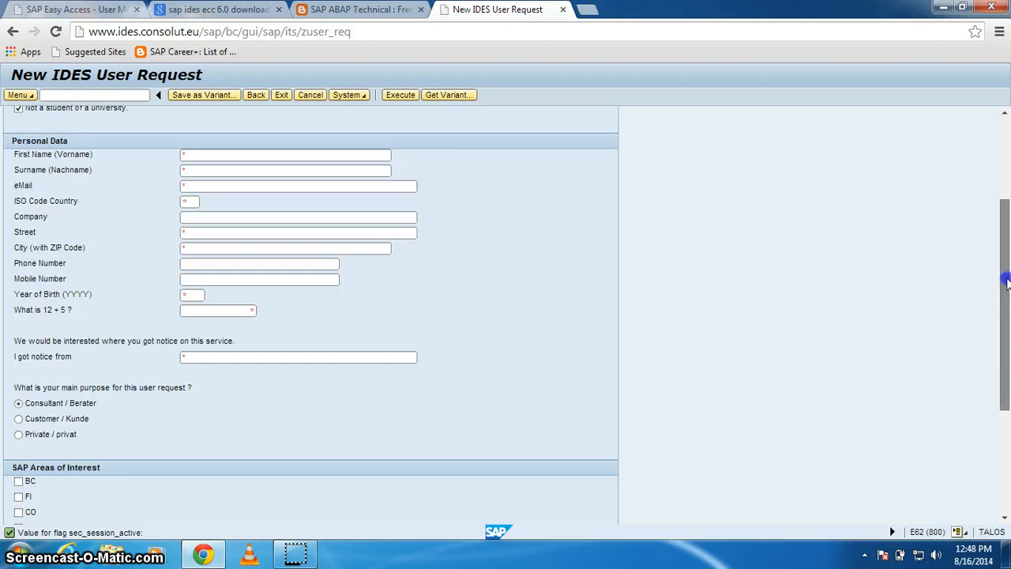
scroll(down, 3)
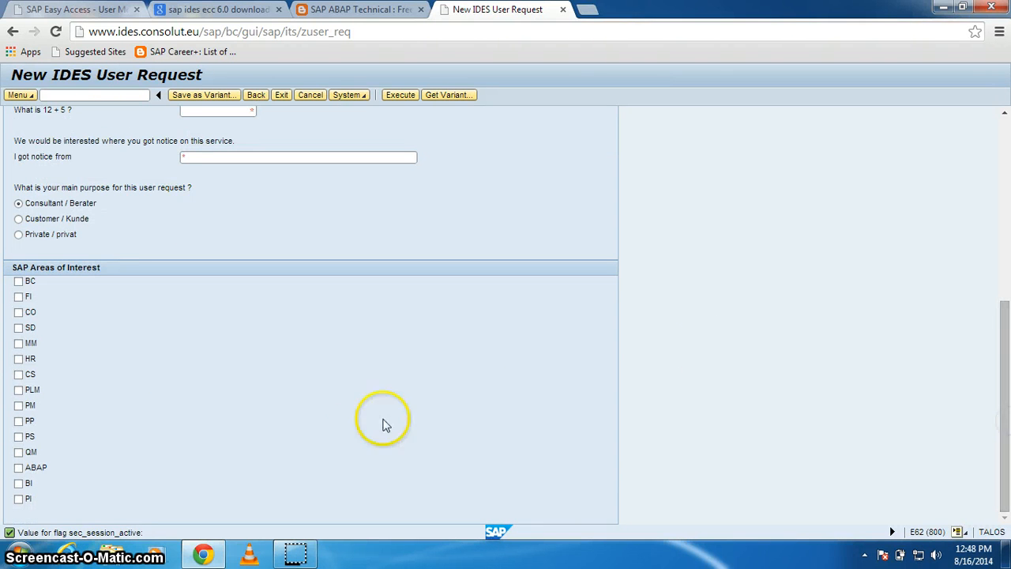
mouse_move(19, 282)
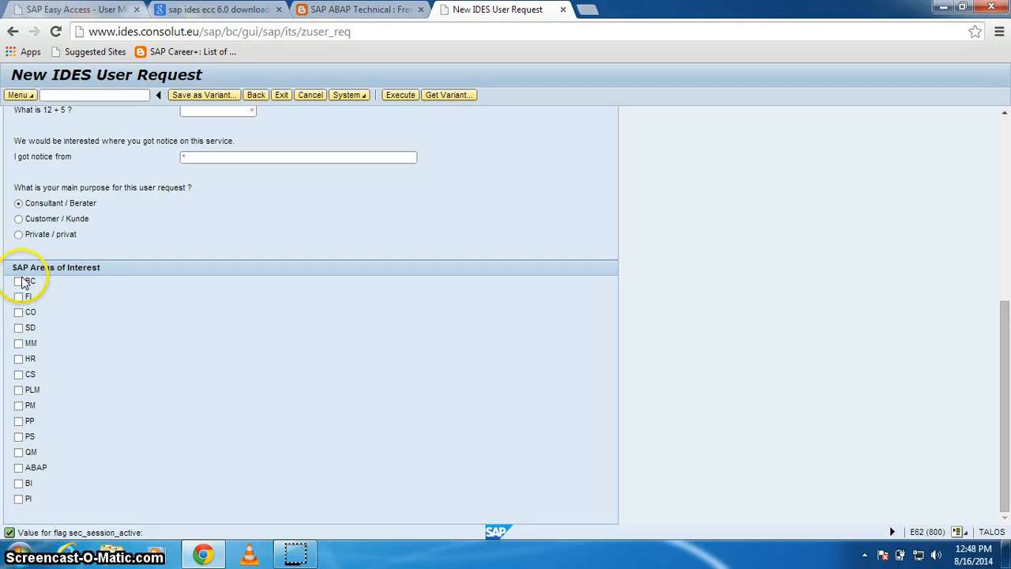
mouse_move(30, 379)
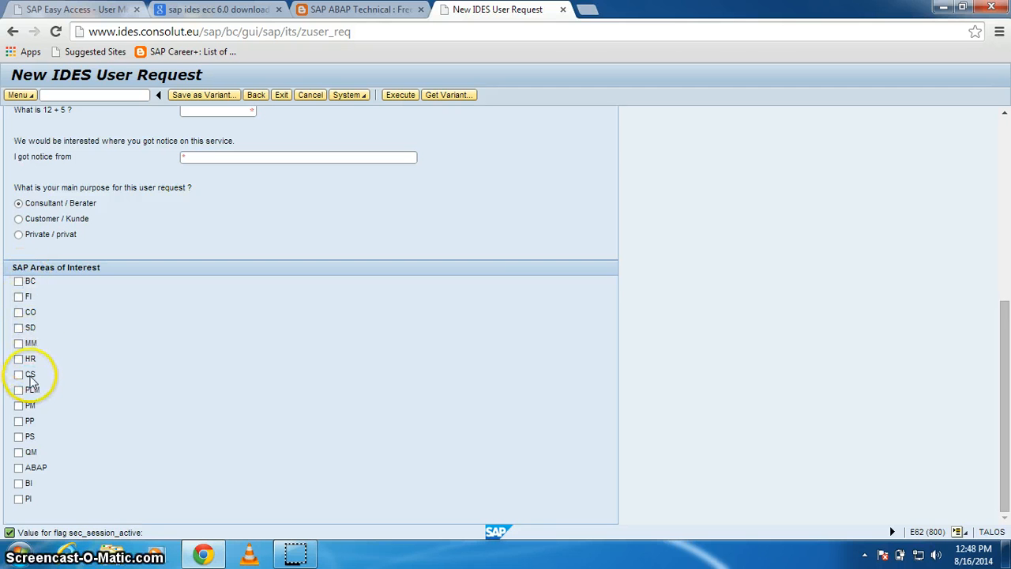
mouse_move(264, 367)
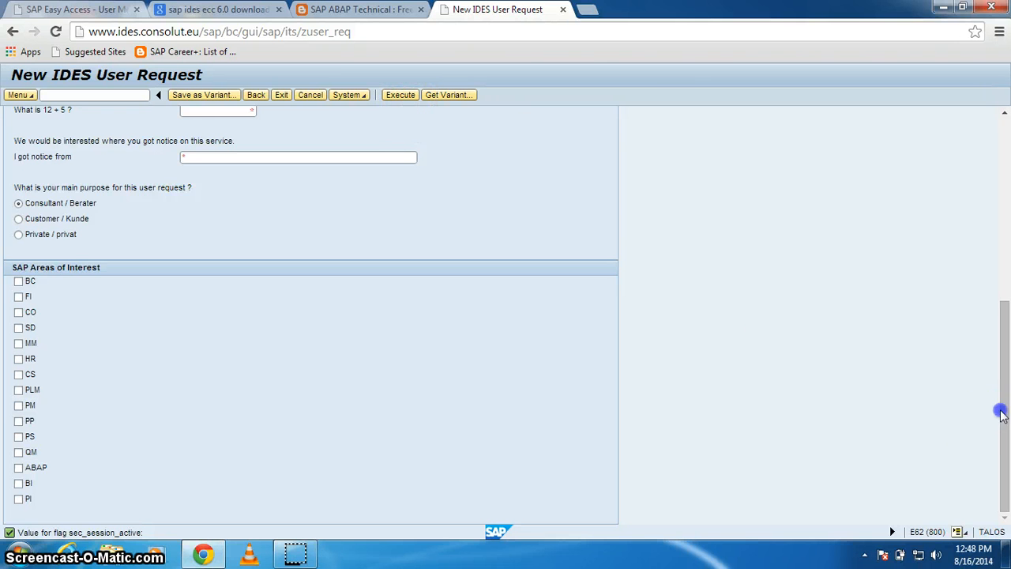
scroll(up, 3)
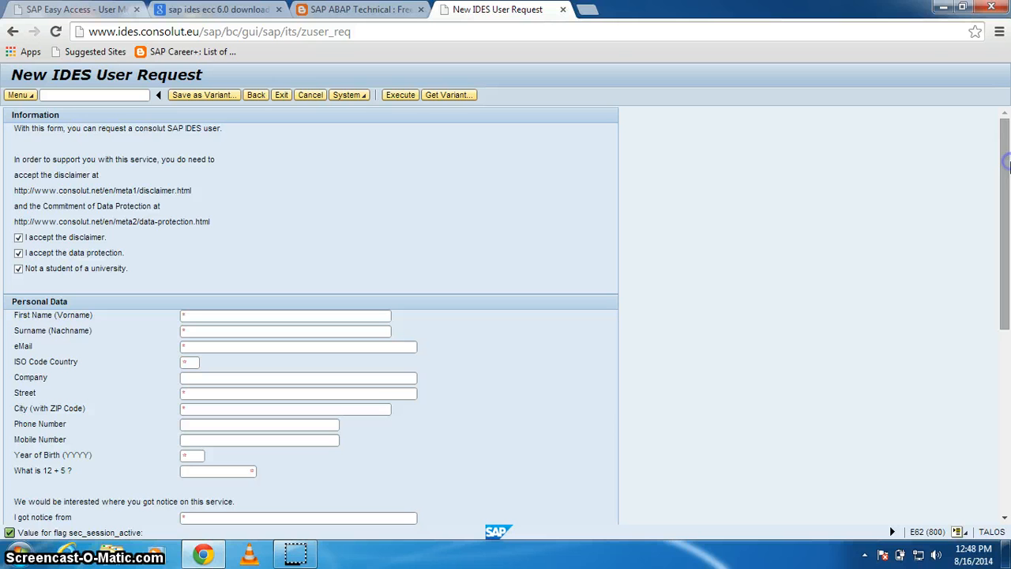
scroll(down, 3)
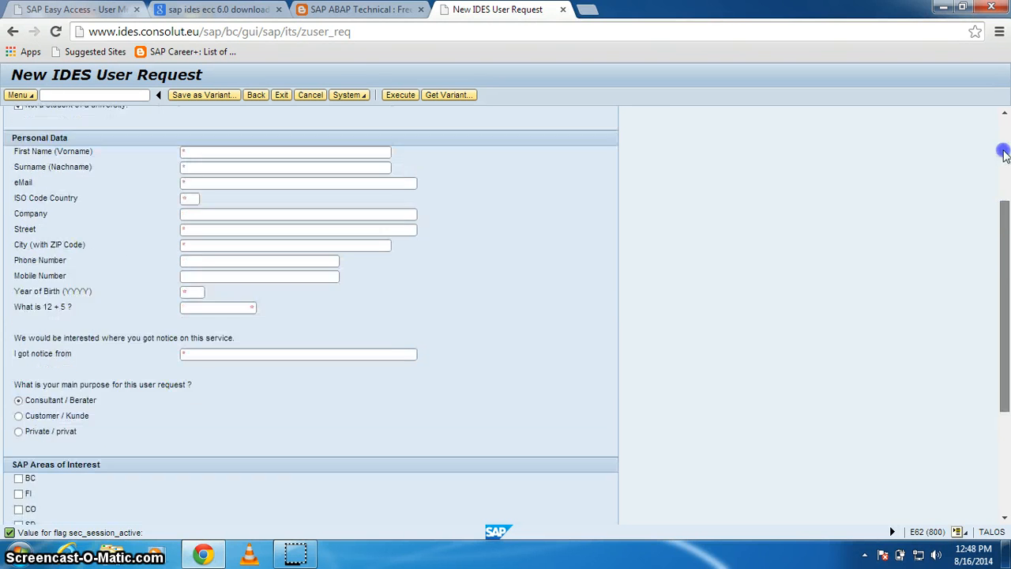
scroll(up, 3)
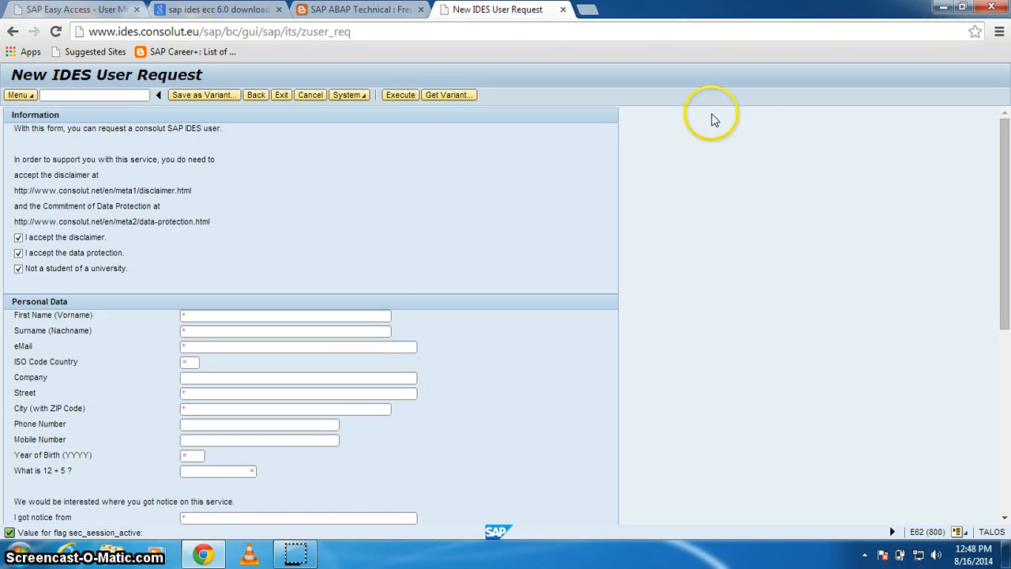
mouse_move(648, 349)
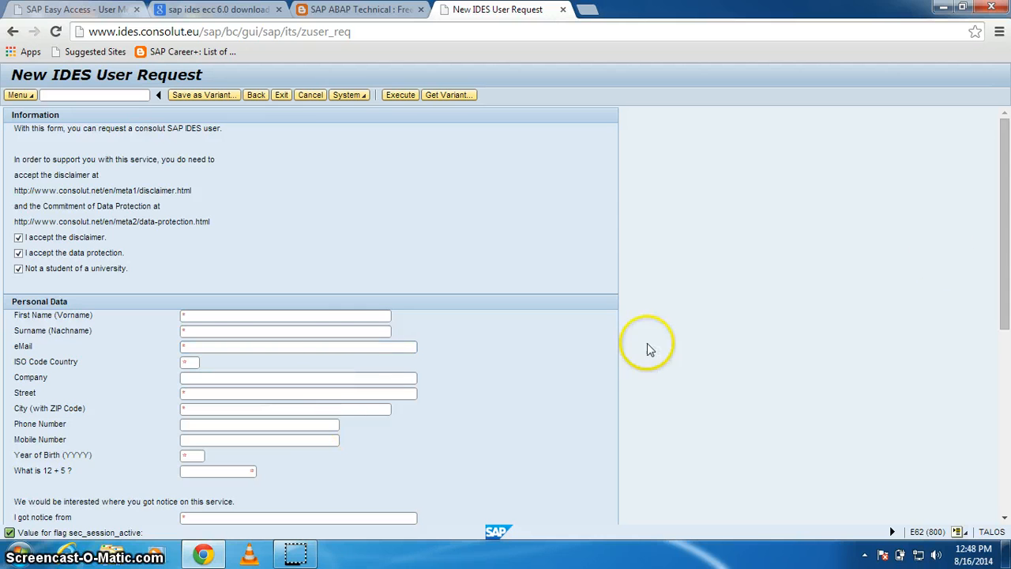
scroll(down, 3)
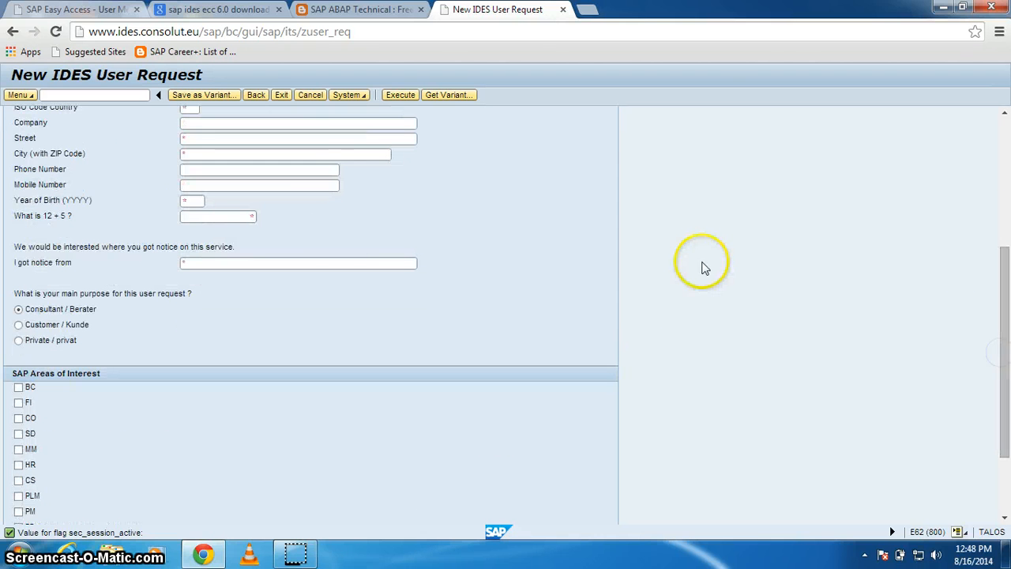
mouse_move(134, 279)
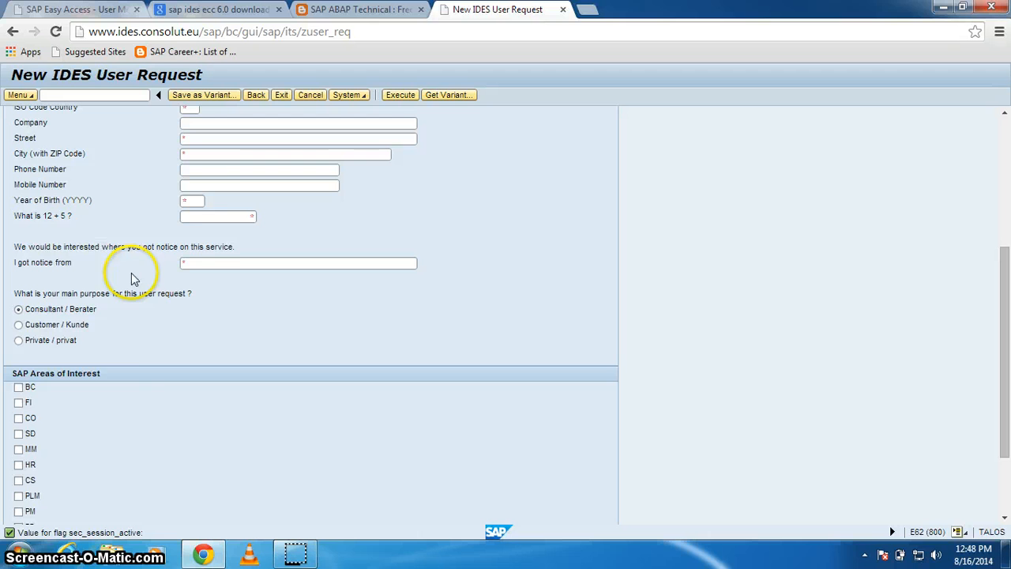
mouse_move(1004, 241)
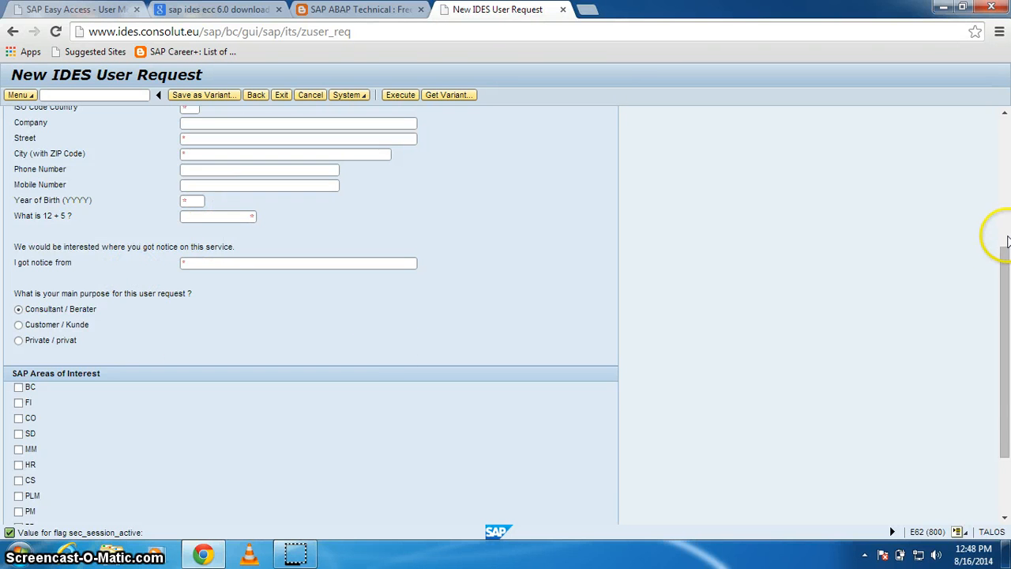
scroll(up, 3)
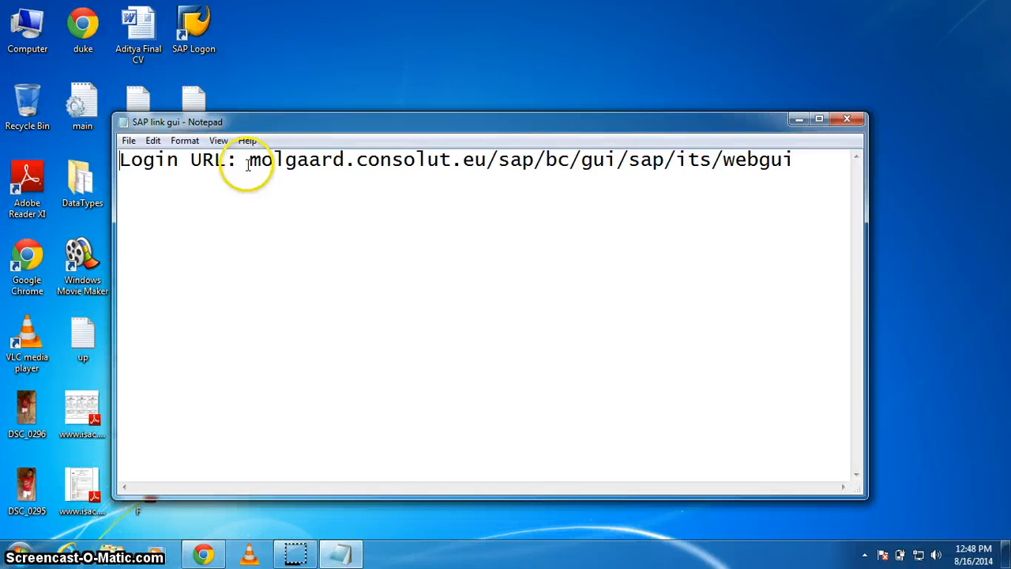
Step: Select the molgaard.consolut.eu webgui login URL in the 'SAP link gui' note
drag(249, 159, 791, 159)
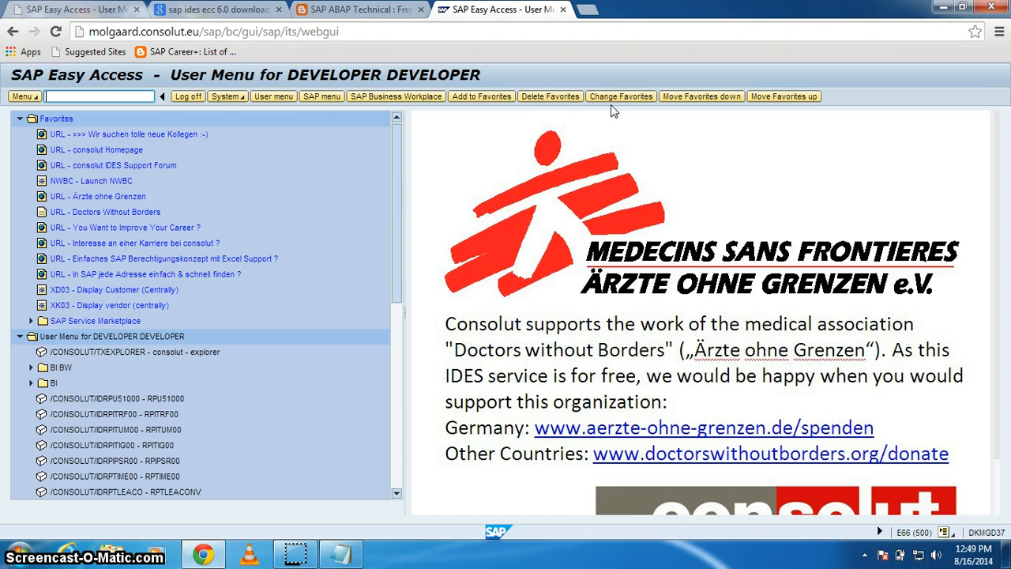
mouse_move(418, 257)
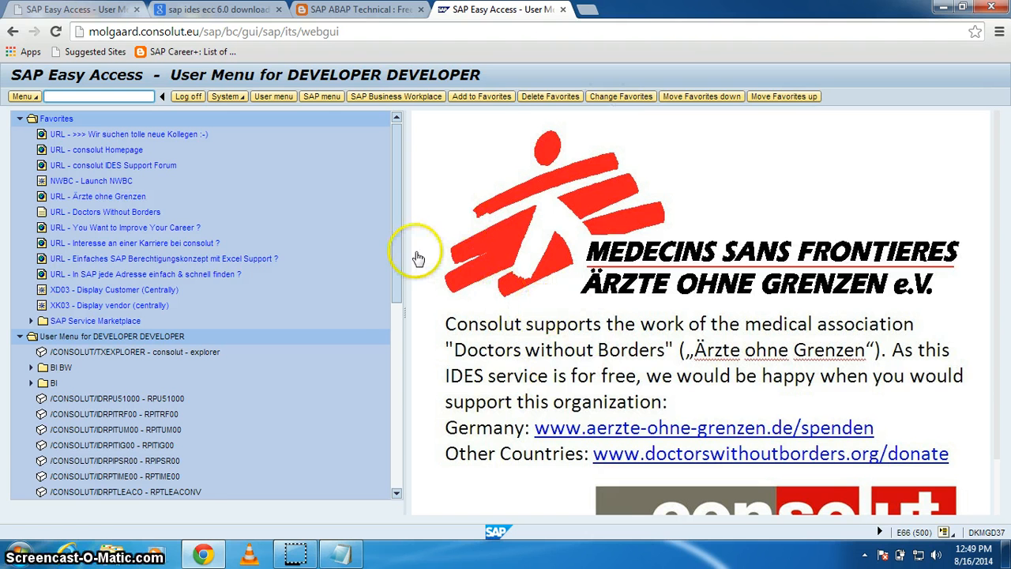
Step: Scroll through the DEVELOPER Favorites and User Menu tree in SAP Easy Access
scroll(down, 3)
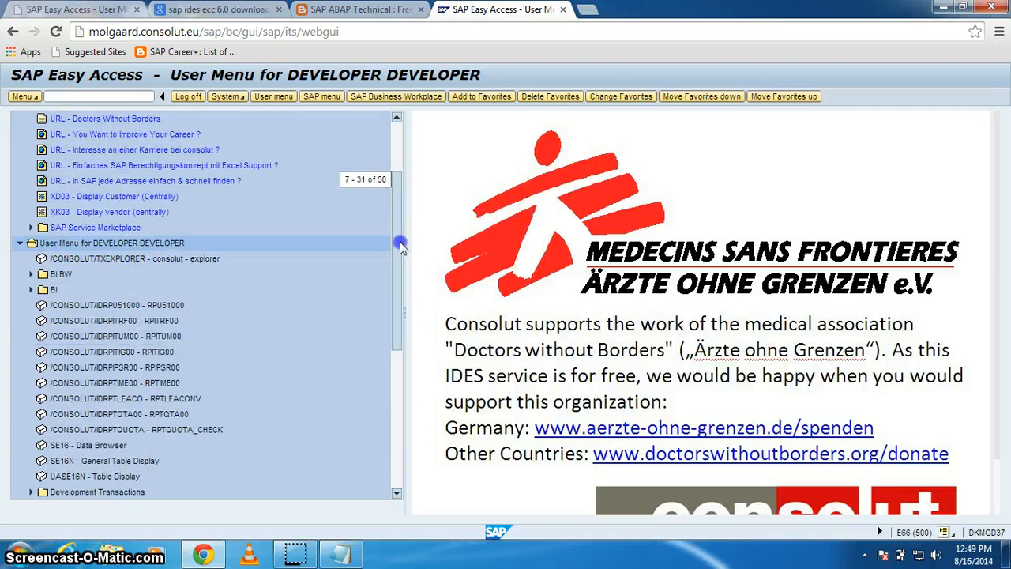
scroll(up, 3)
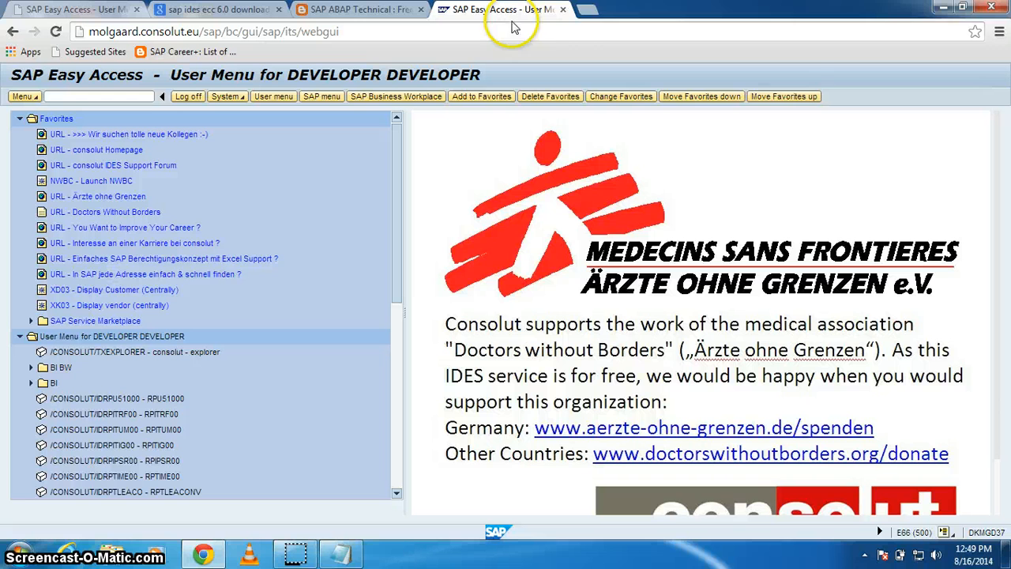
mouse_move(572, 28)
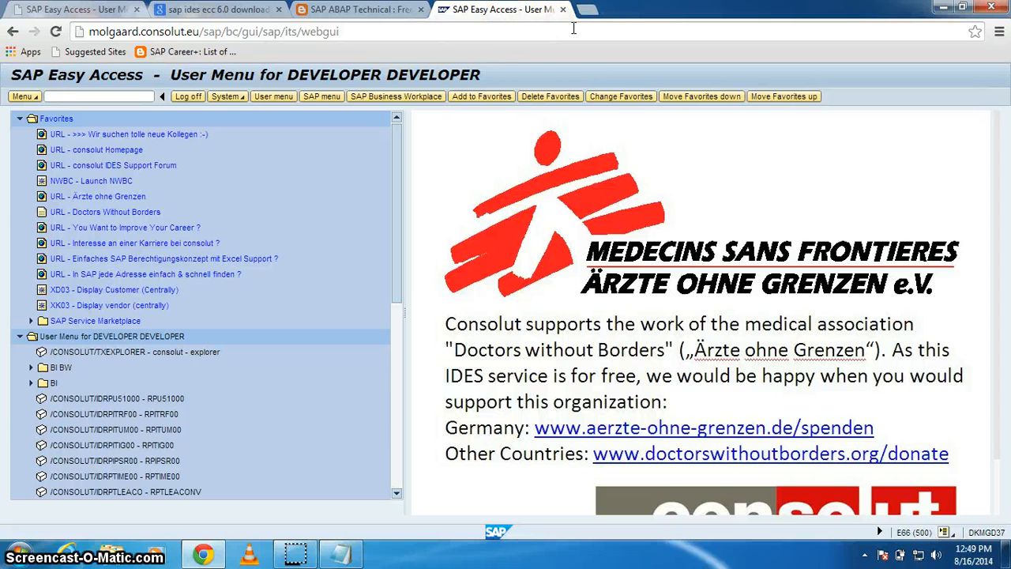
mouse_move(570, 56)
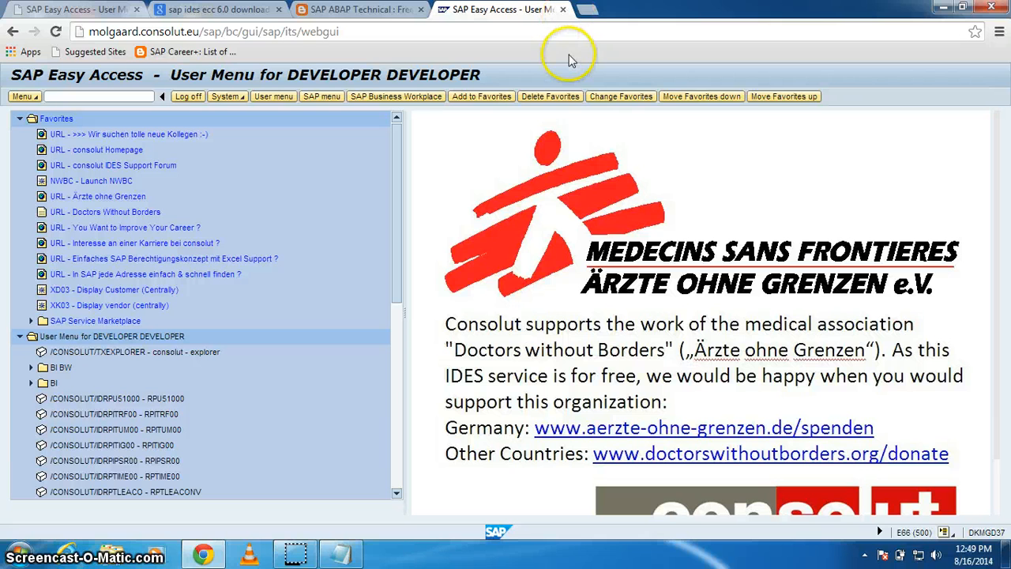